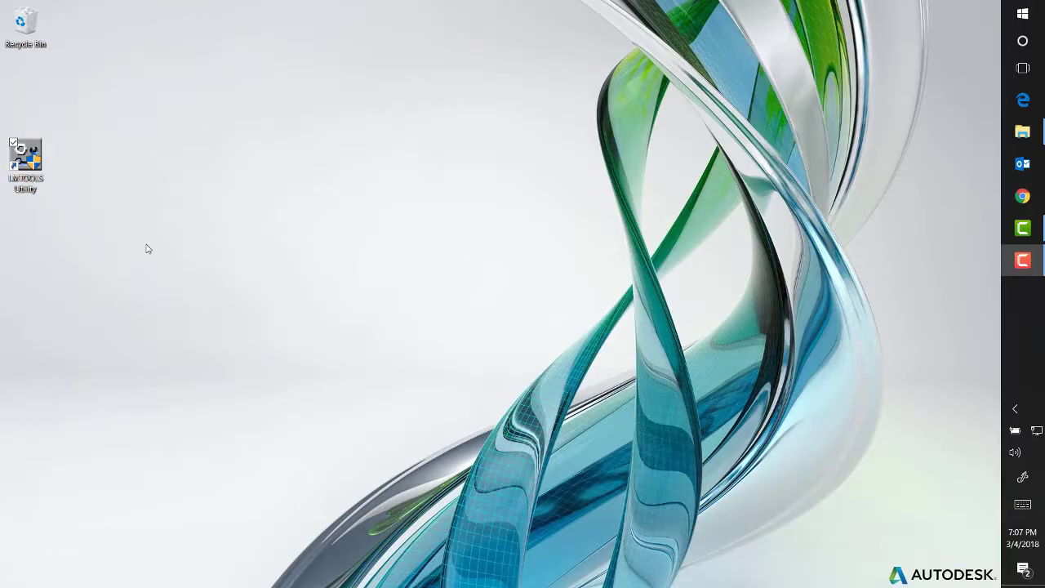
mouse_move(104, 178)
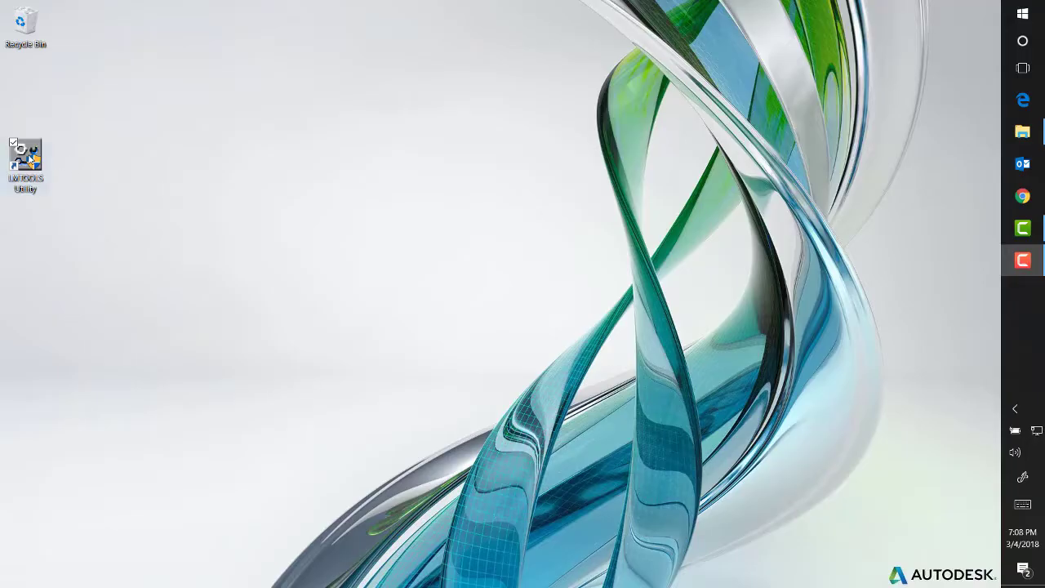
Launch LMTOOLS from the desktop shortcut for configuration using services.
double_click(26, 157)
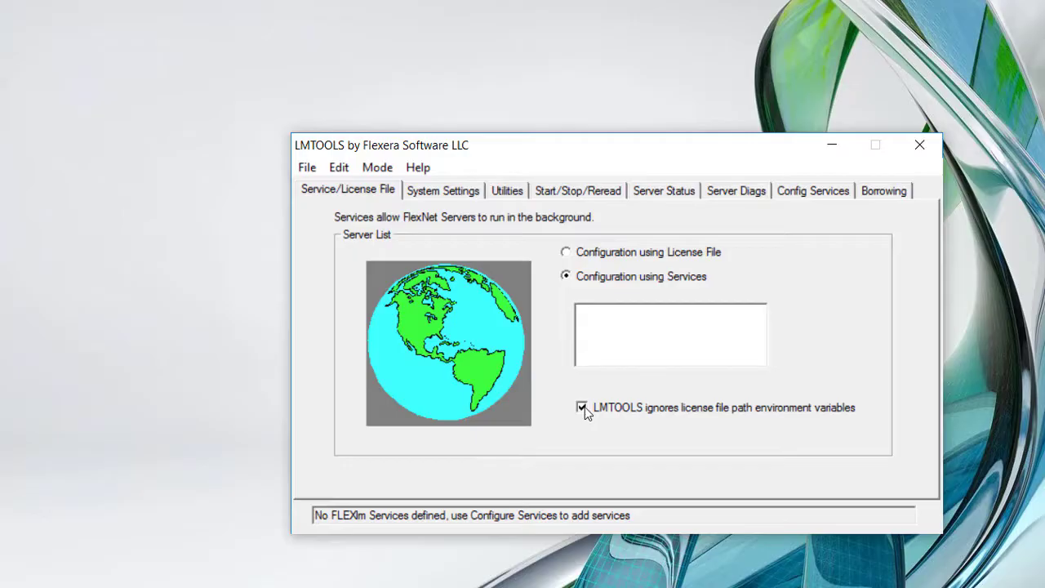
mouse_move(692, 238)
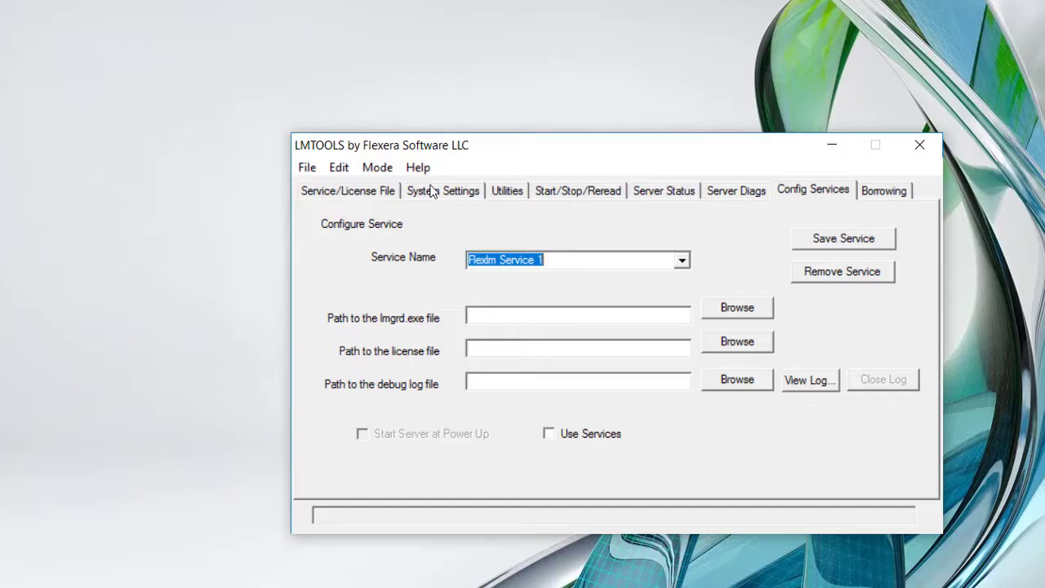
Name the service 'Autodesk Service' in place of Flexlm Service 1.
text(Autodesk Service)
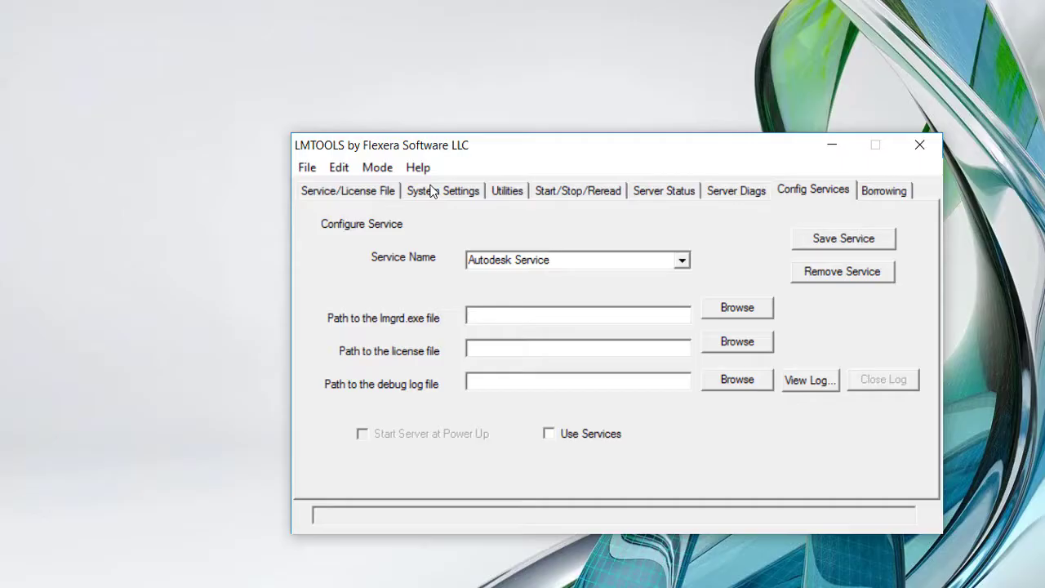
mouse_move(585, 280)
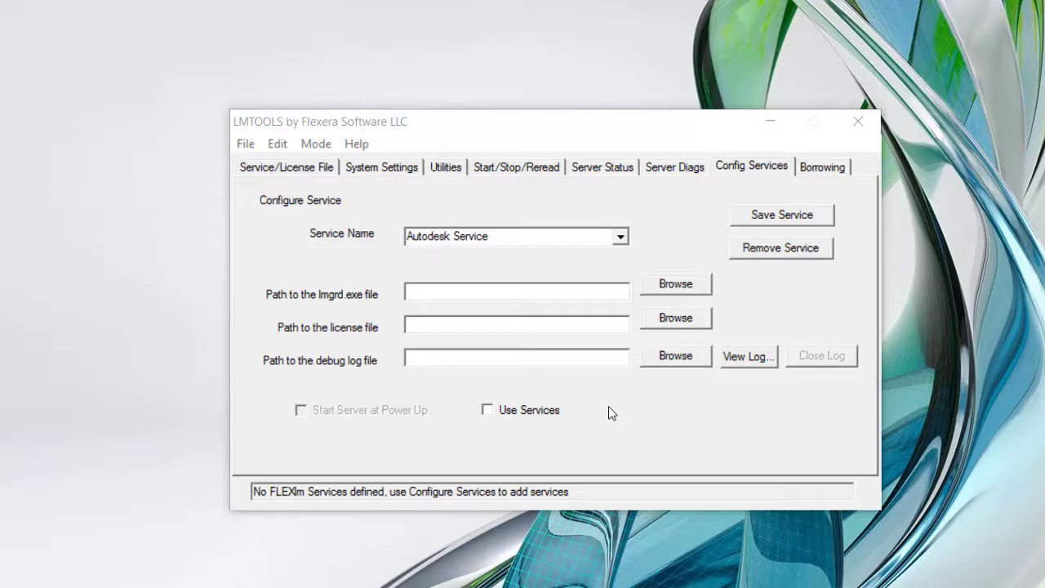
mouse_move(650, 349)
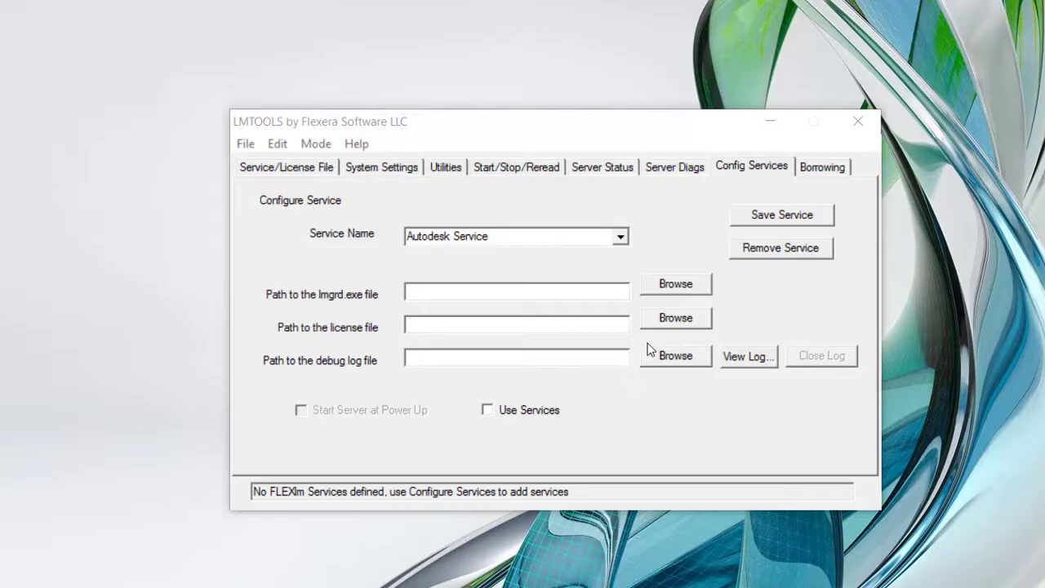
mouse_move(676, 286)
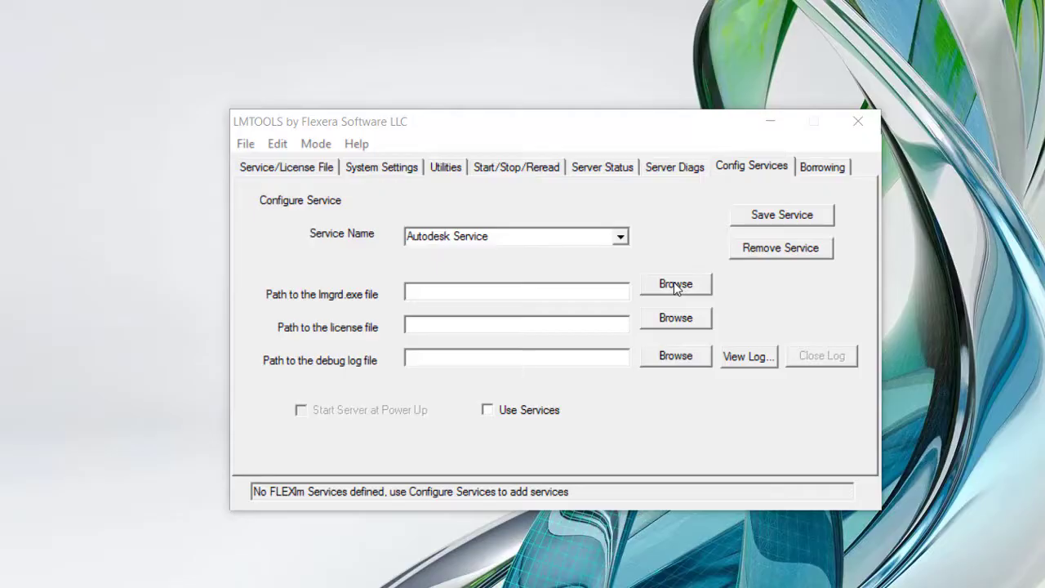
Point the lmgrd path to lmgrd.exe in the Autodesk Network License Manager folder.
click(676, 284)
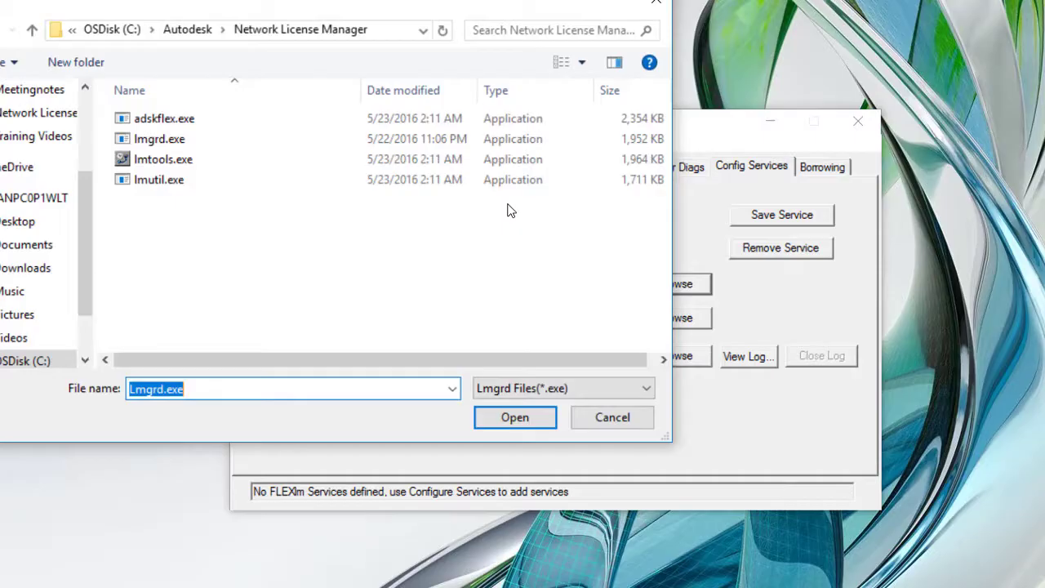
mouse_move(319, 221)
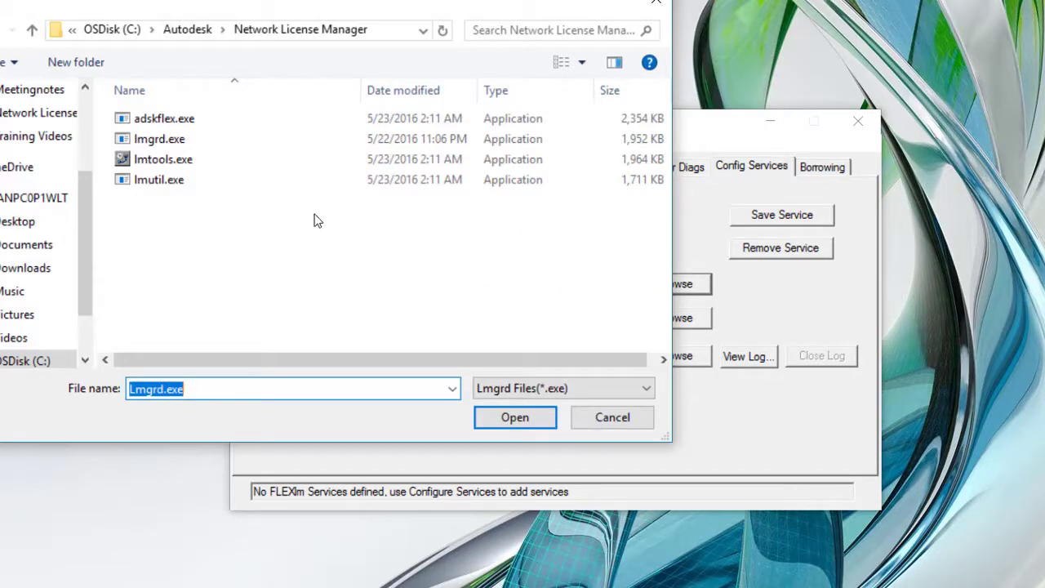
mouse_move(160, 139)
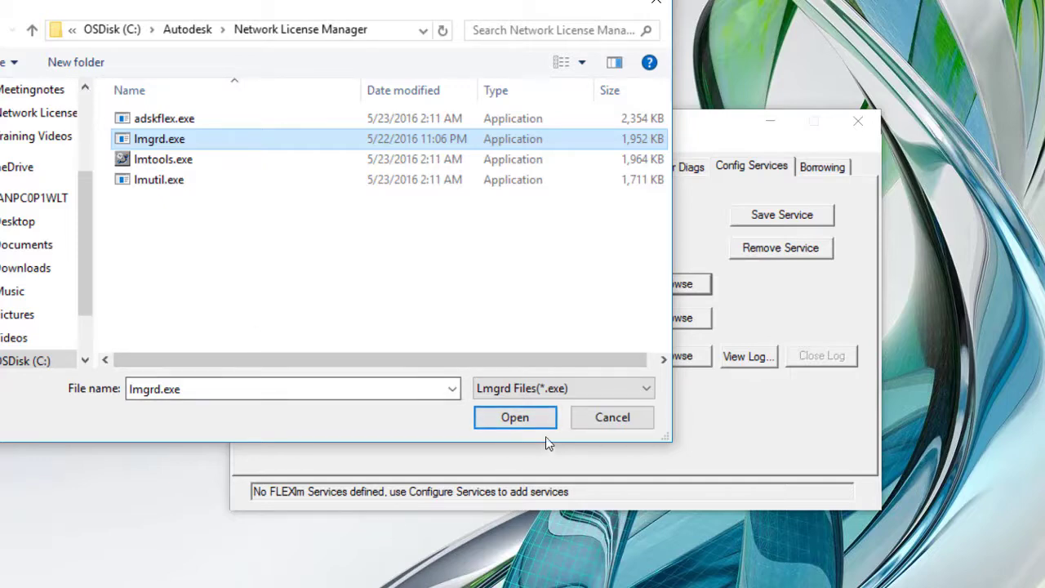
click(515, 418)
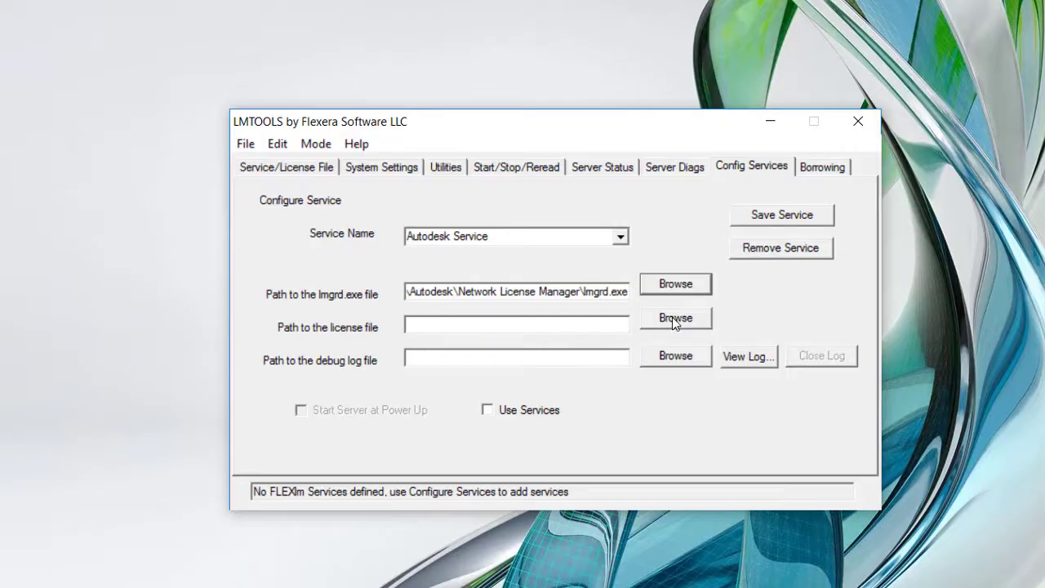
Point the license file path to BDSADV_2018_0_F.lic in the Network License Manager folder.
click(676, 317)
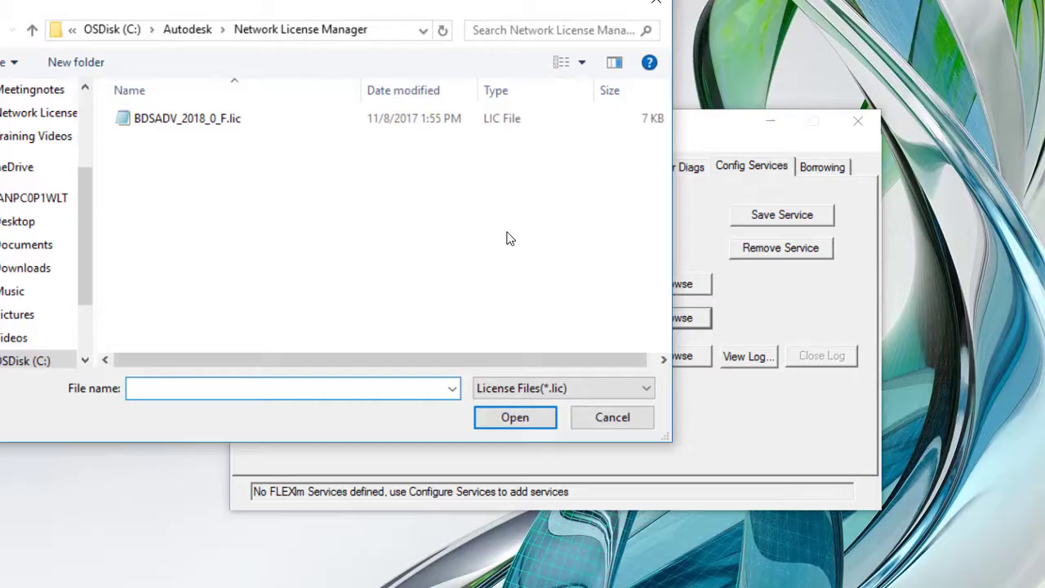
click(186, 117)
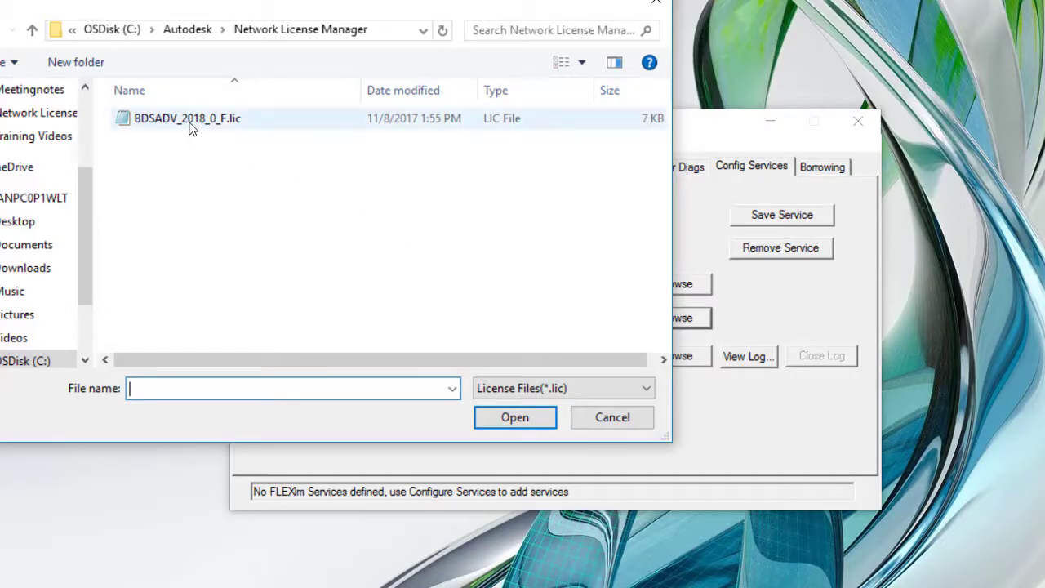
click(187, 117)
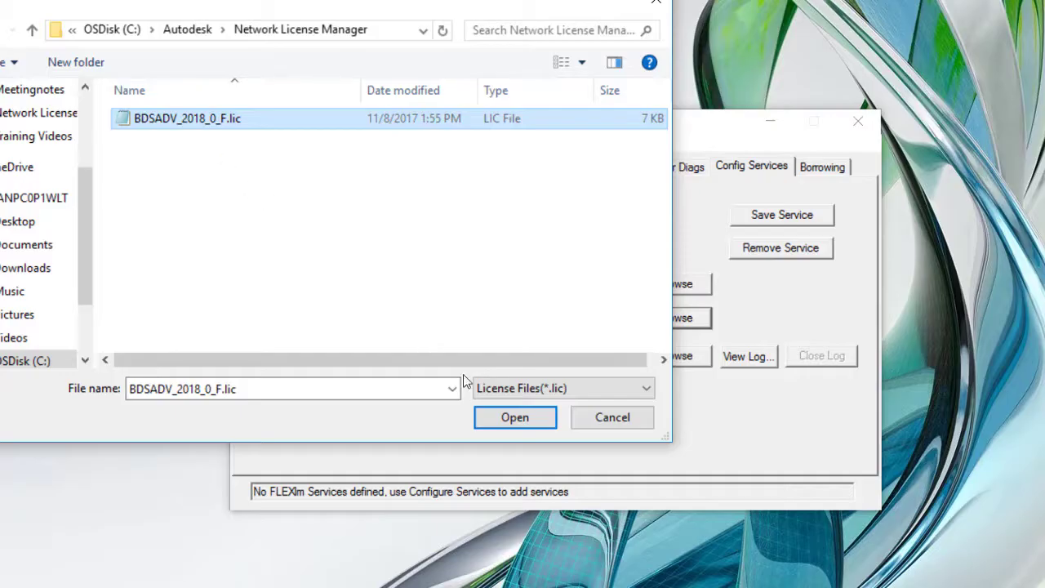
click(515, 418)
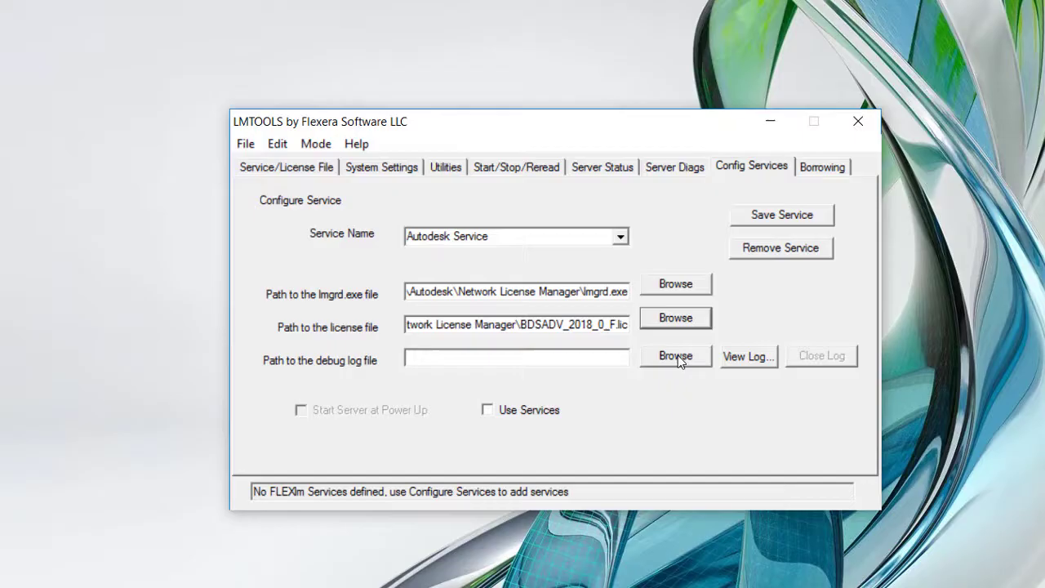
Point the debug log path to debug.log in the Network License Manager folder.
click(676, 356)
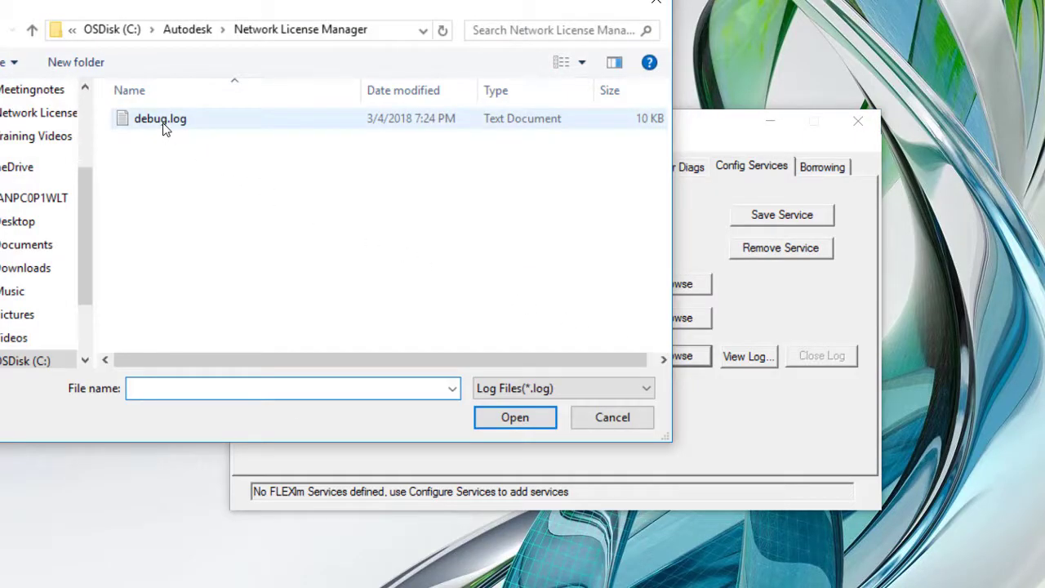
click(160, 117)
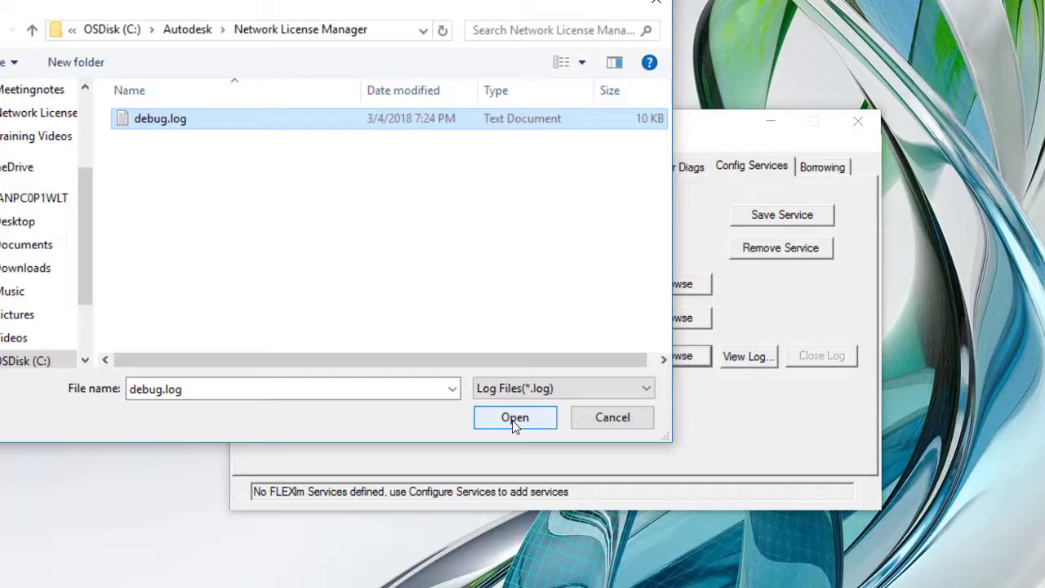
click(514, 418)
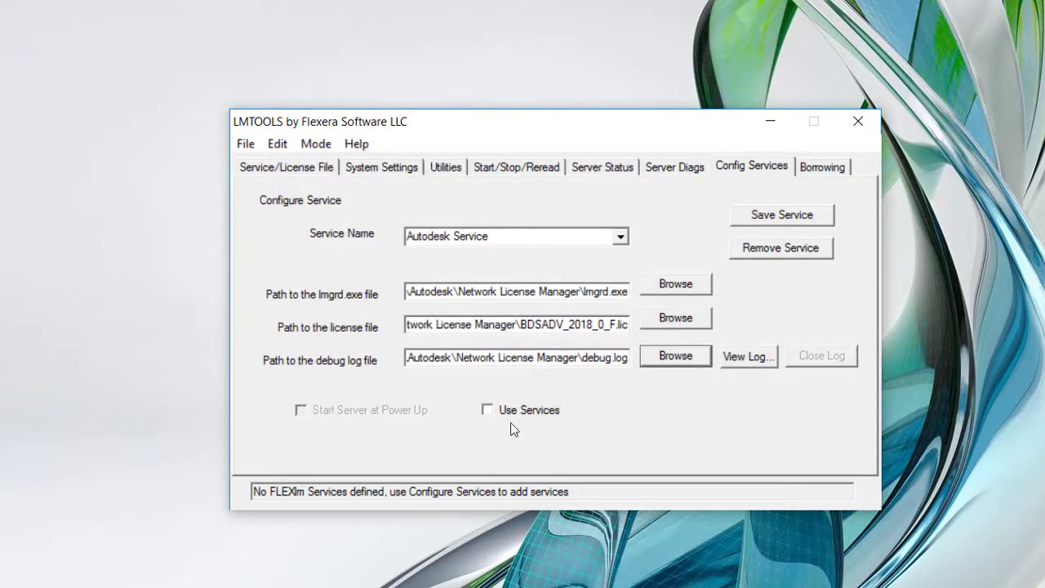
Enable Use Services and Start Server at Power Up, then save Autodesk Service.
click(487, 408)
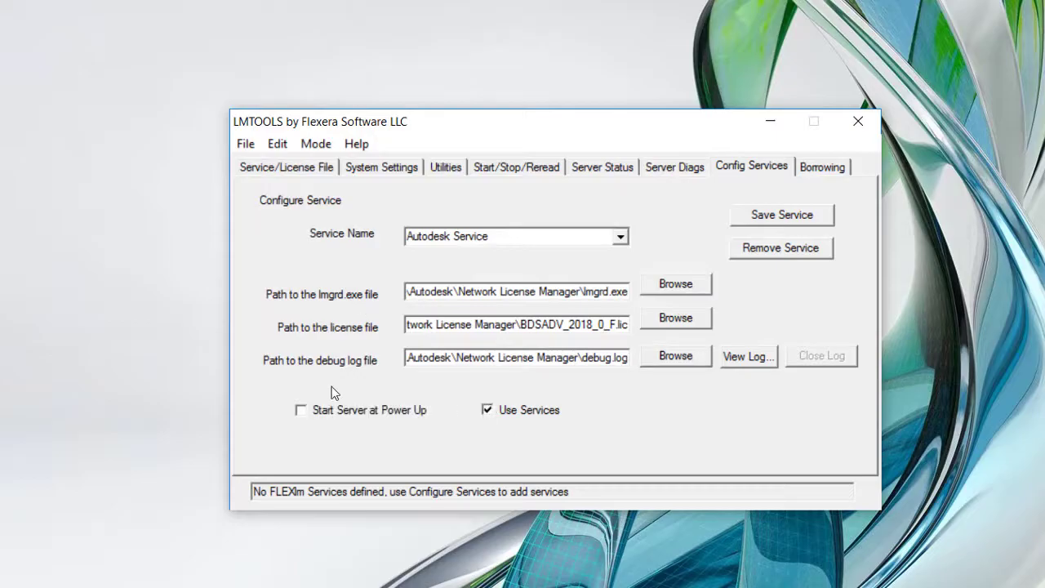
click(300, 409)
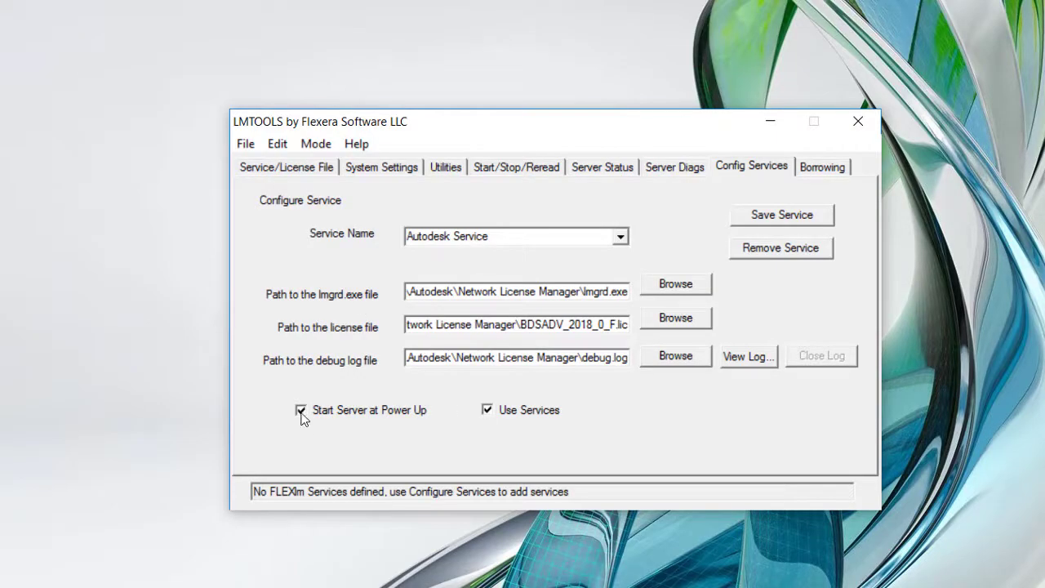
mouse_move(738, 248)
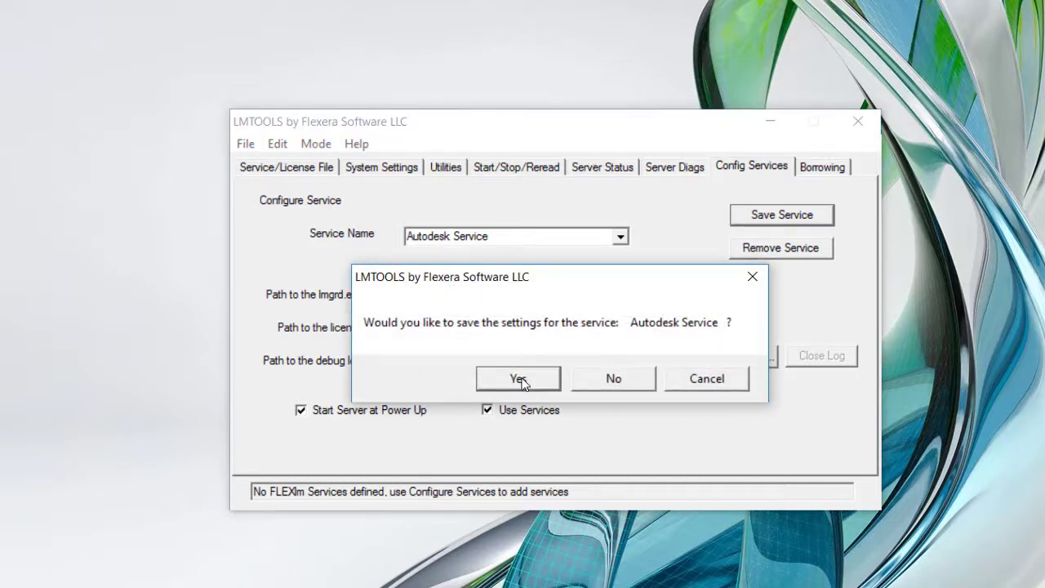
click(517, 379)
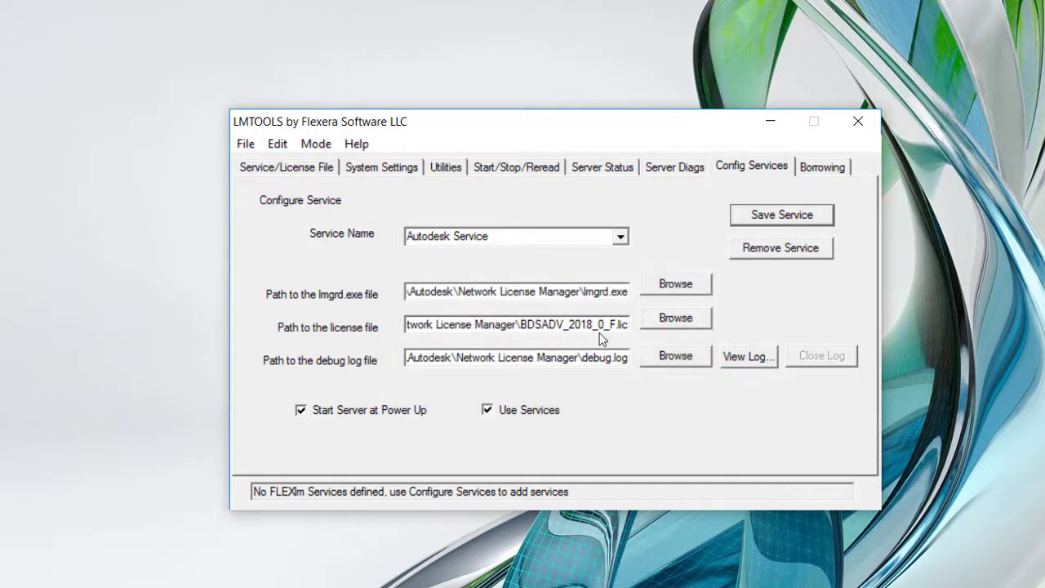
click(516, 166)
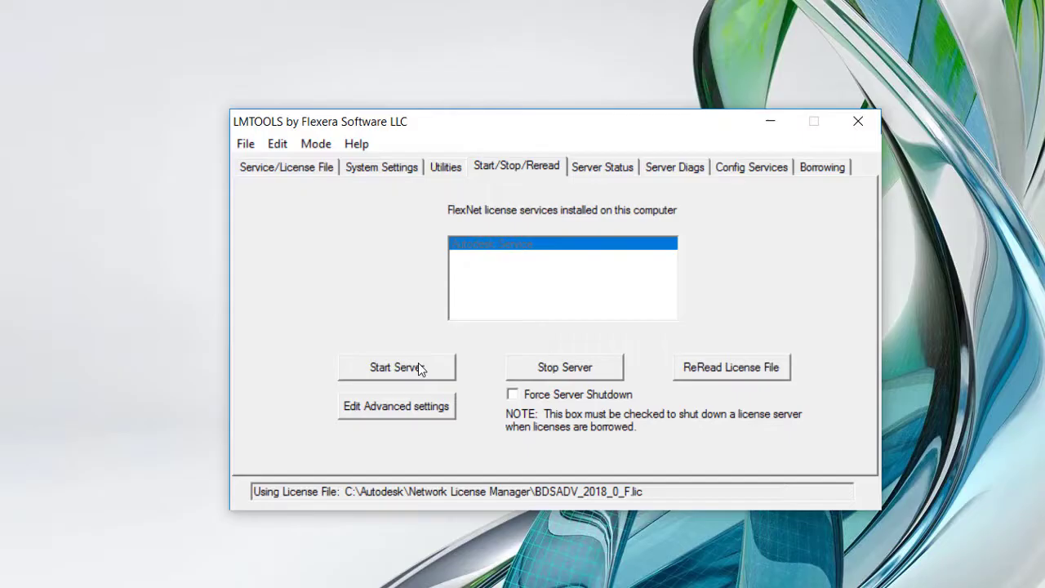
Start the license server and confirm Server Start Successful.
click(395, 366)
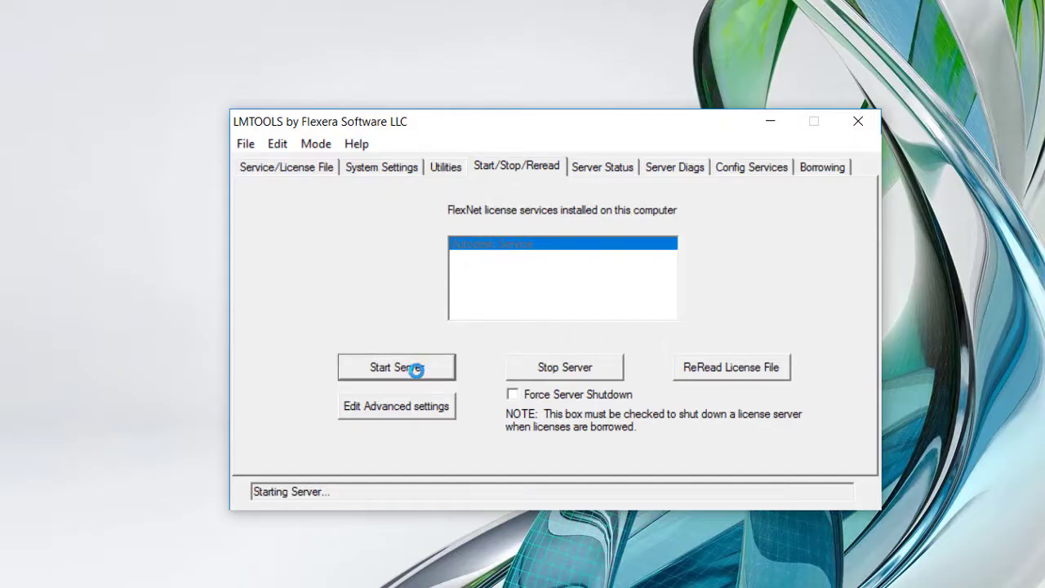
click(395, 366)
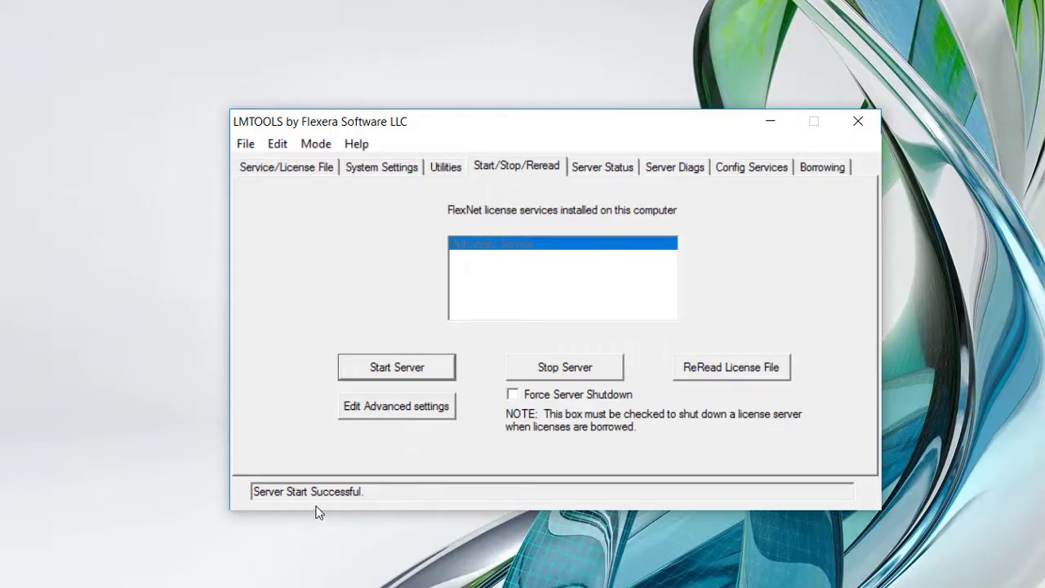